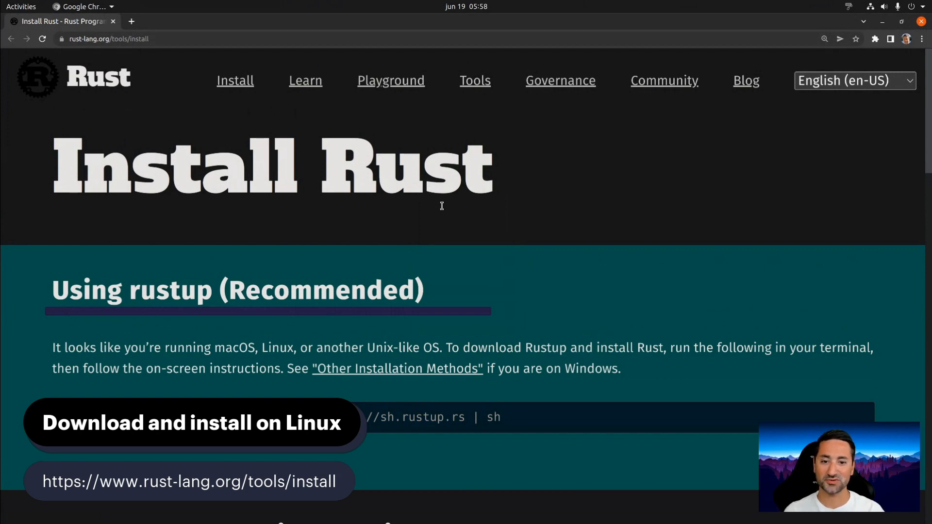
# Step: Scroll the Rust install page down to the rustup curl install command
pyautogui.scroll(-3)
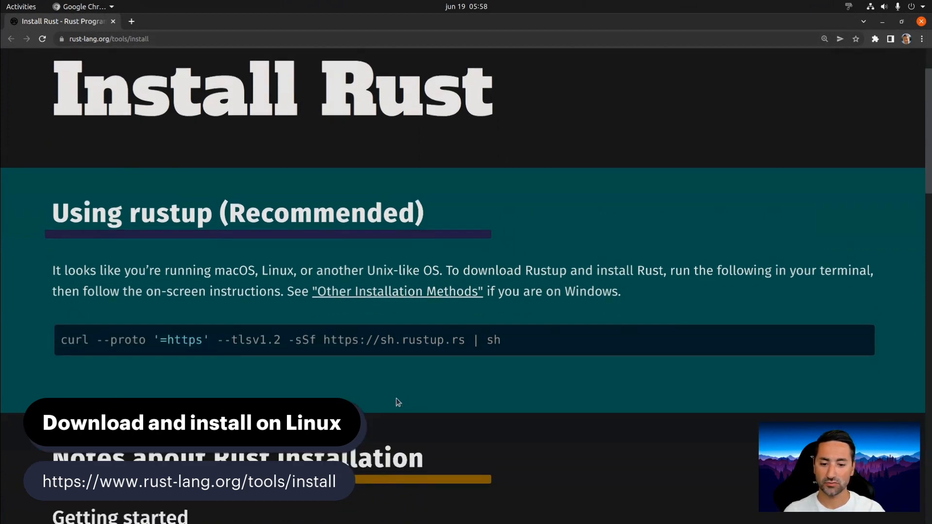
pyautogui.scroll(-3)
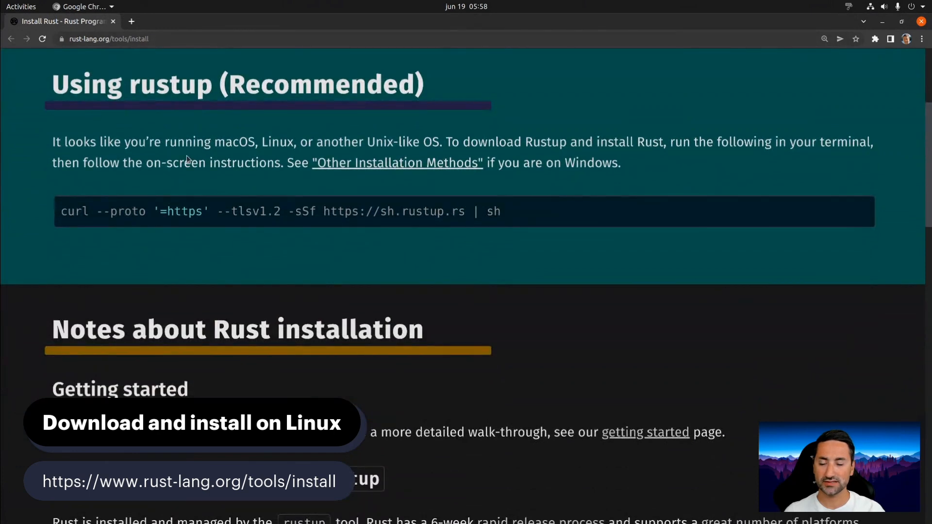
pyautogui.moveTo(241, 248)
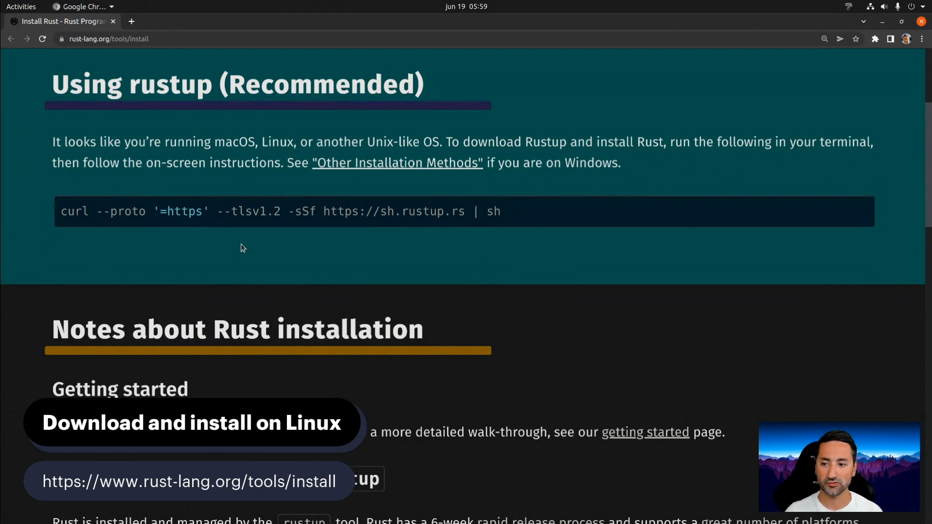
pyautogui.moveTo(470, 356)
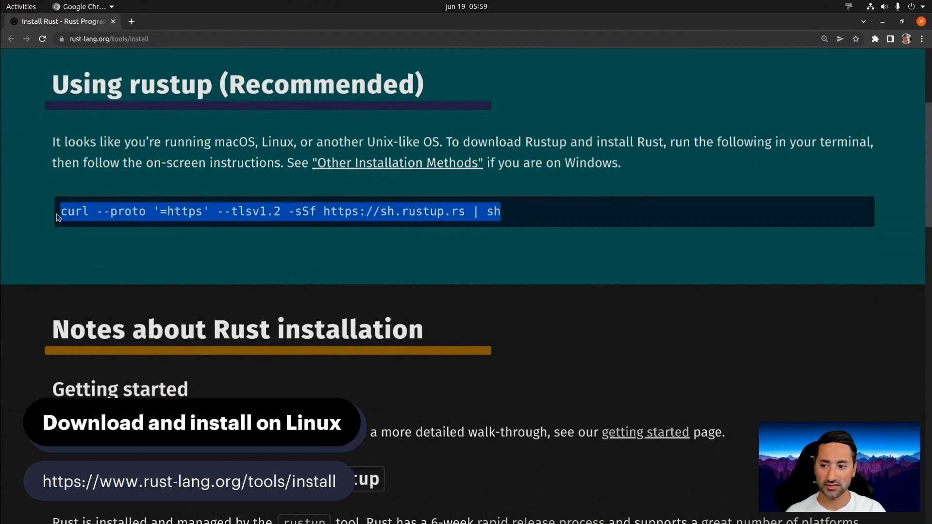
pyautogui.moveTo(146, 225)
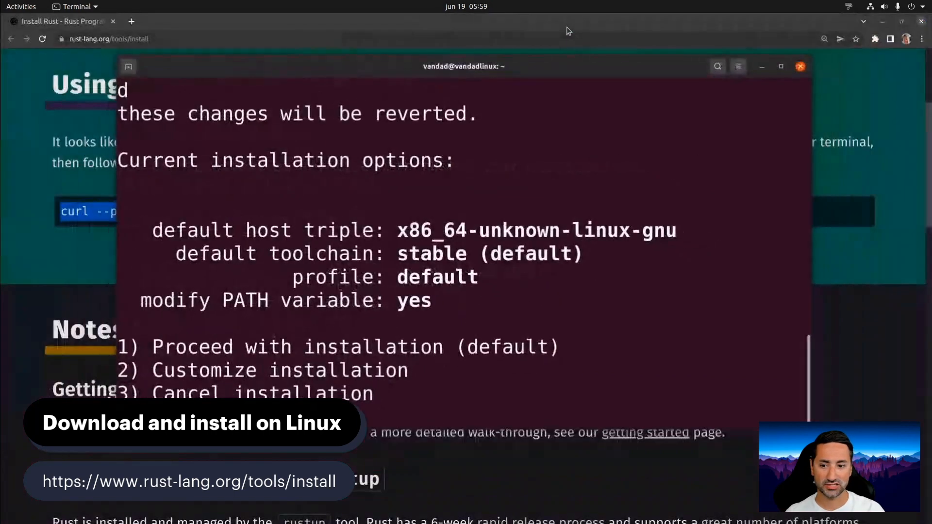
# Step: Raise the installer window and enter option 1 to proceed with the default installation
pyautogui.moveTo(464, 66); pyautogui.dragTo(470, 26)
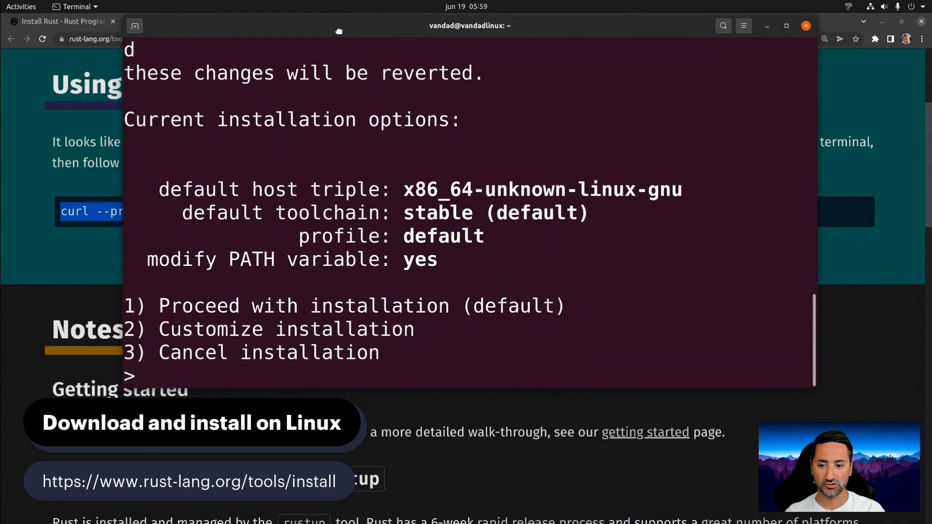
pyautogui.write('1')
pyautogui.write('termi')
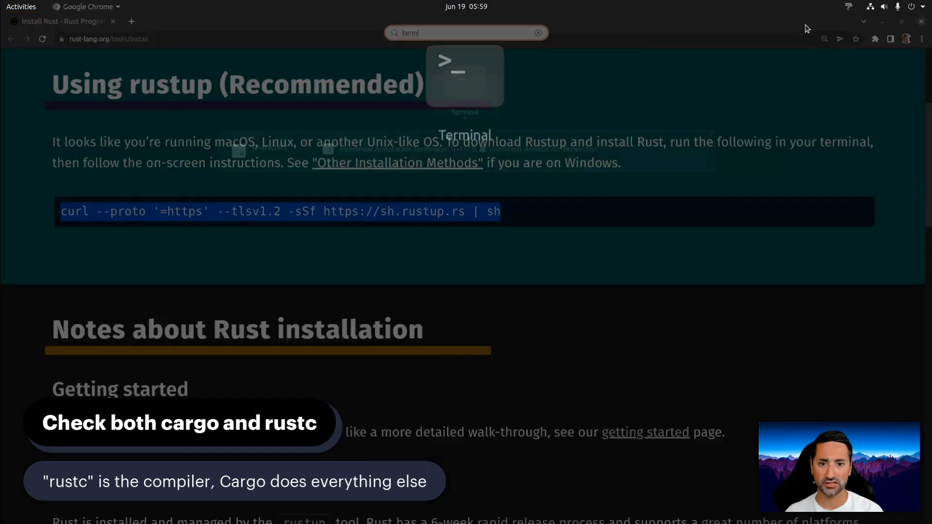
# Step: Launch a new Terminal window from the Activities search results
pyautogui.click(465, 78)
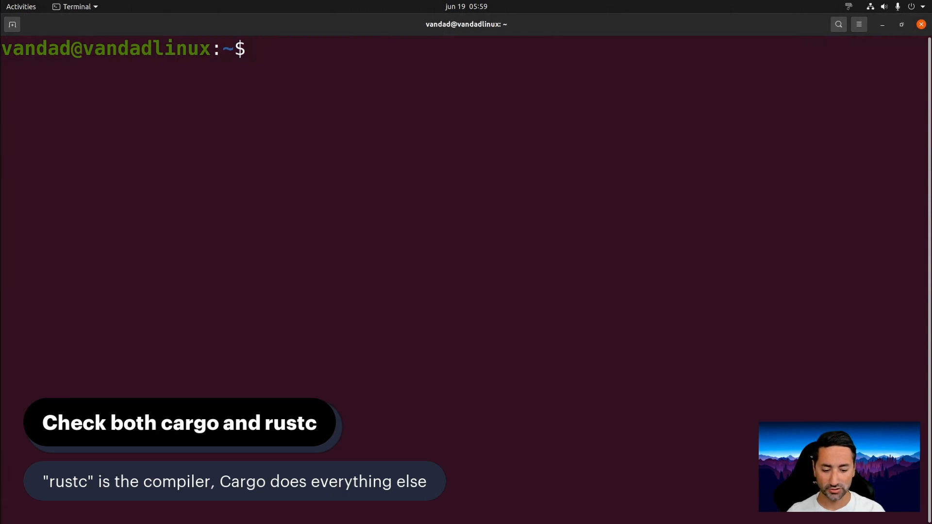
pyautogui.write('r')
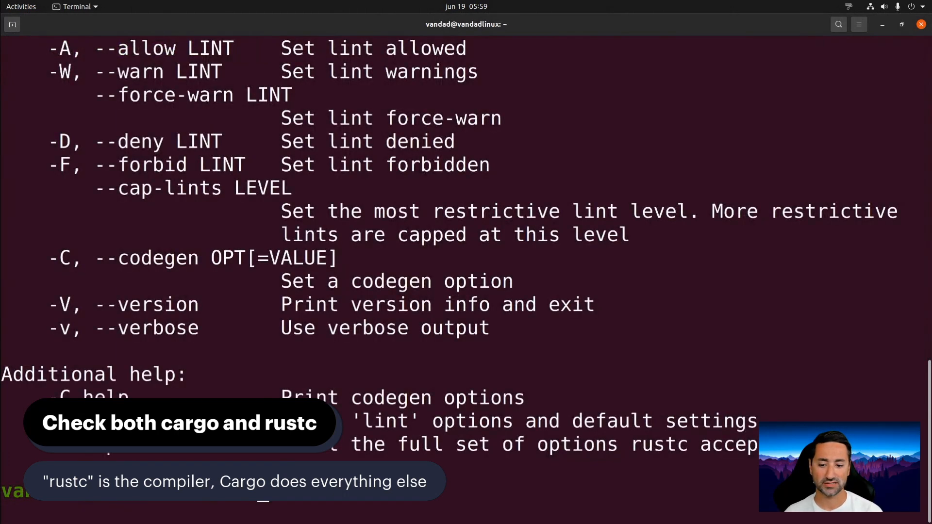
pyautogui.write('c')
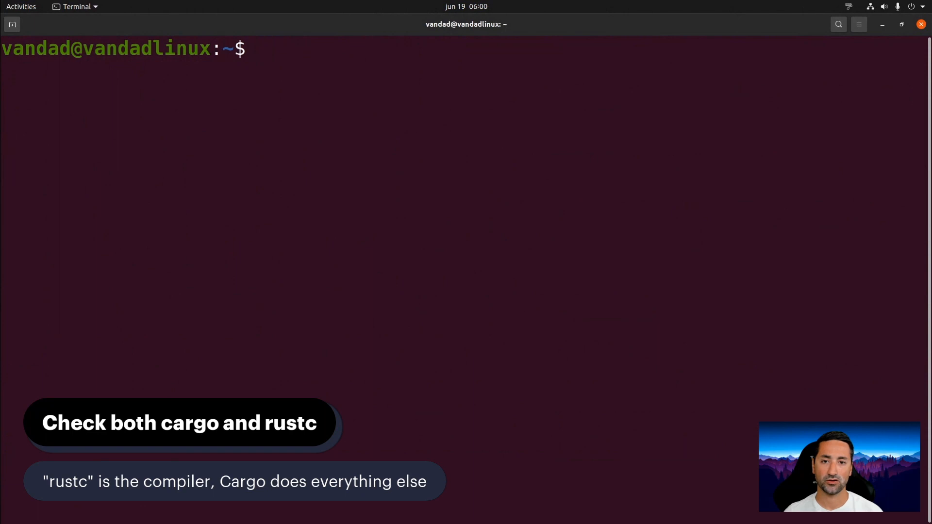
pyautogui.write('which rustc')
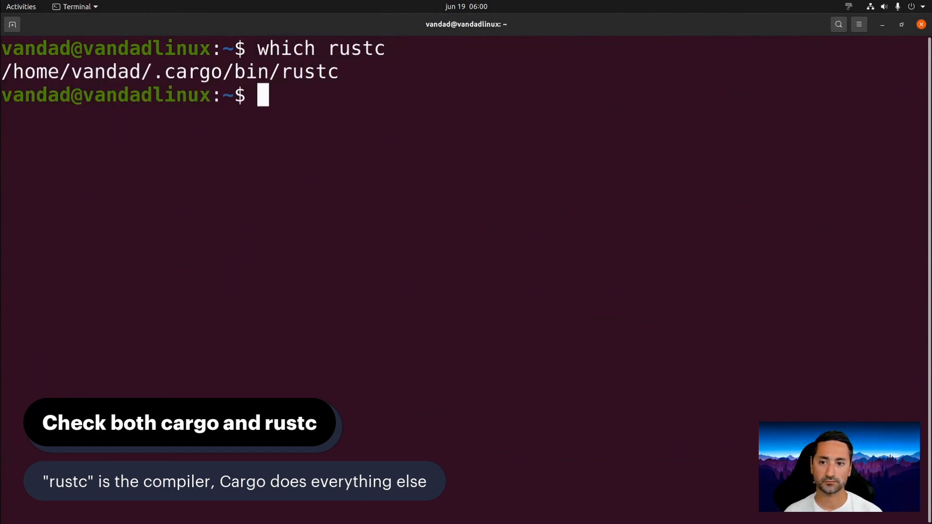
# Step: Run 'which cargo' to confirm it resolves to /home/vandad/.cargo/bin/cargo
pyautogui.write('which cargo')
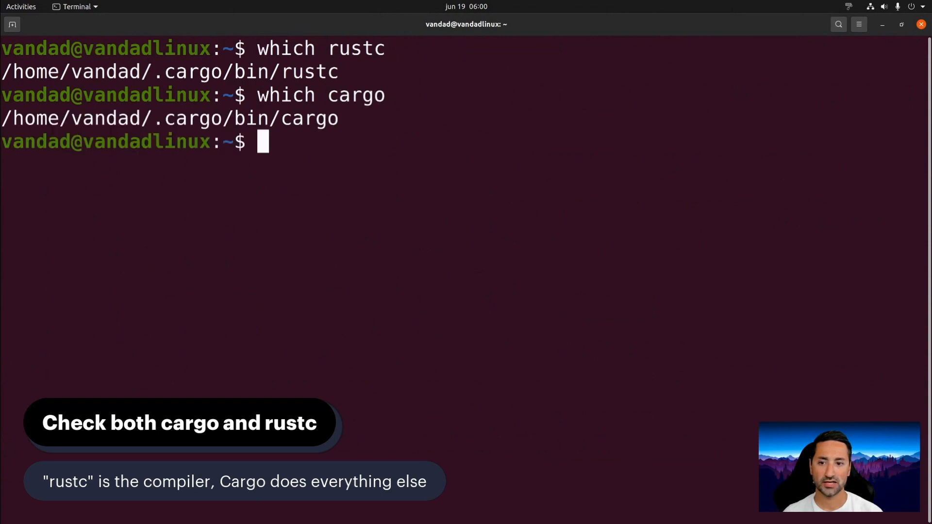